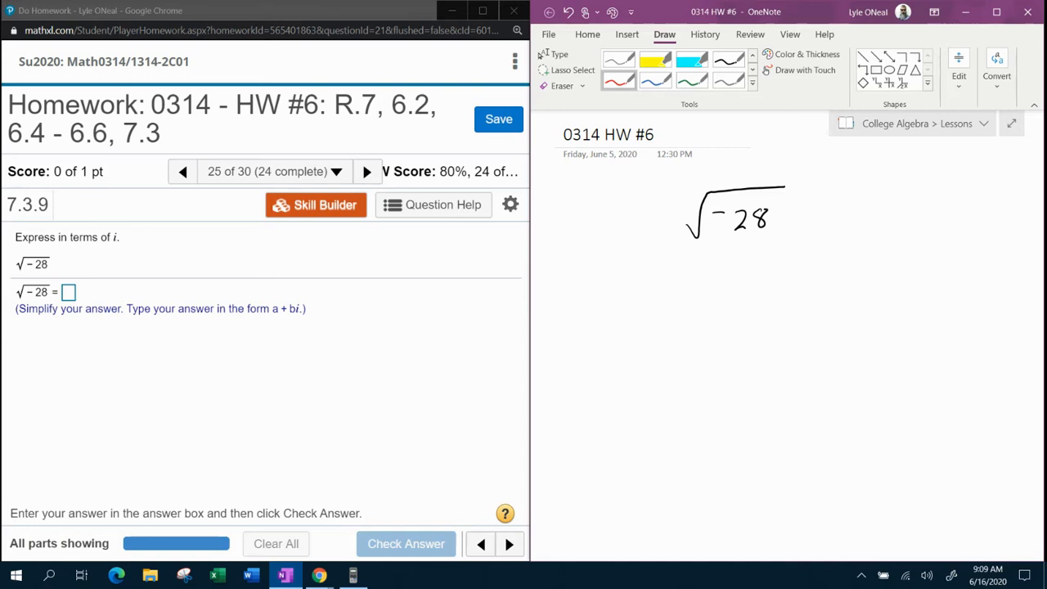
In red ink, cross out the negative sign under √−28 and mark the 28.
left_click_drag(712, 211, 718, 221)
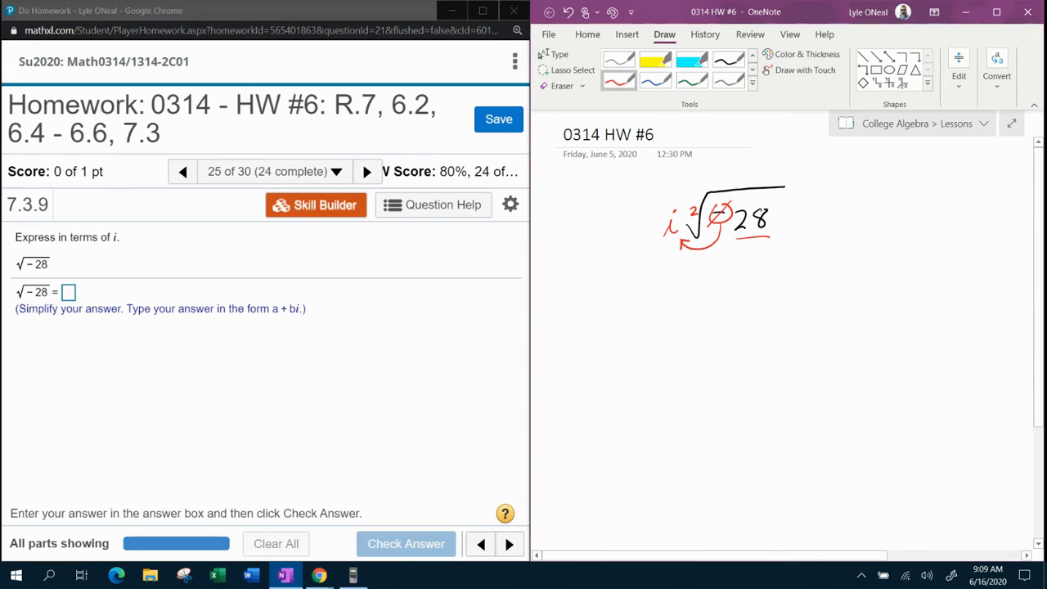
left_click_drag(753, 262, 746, 245)
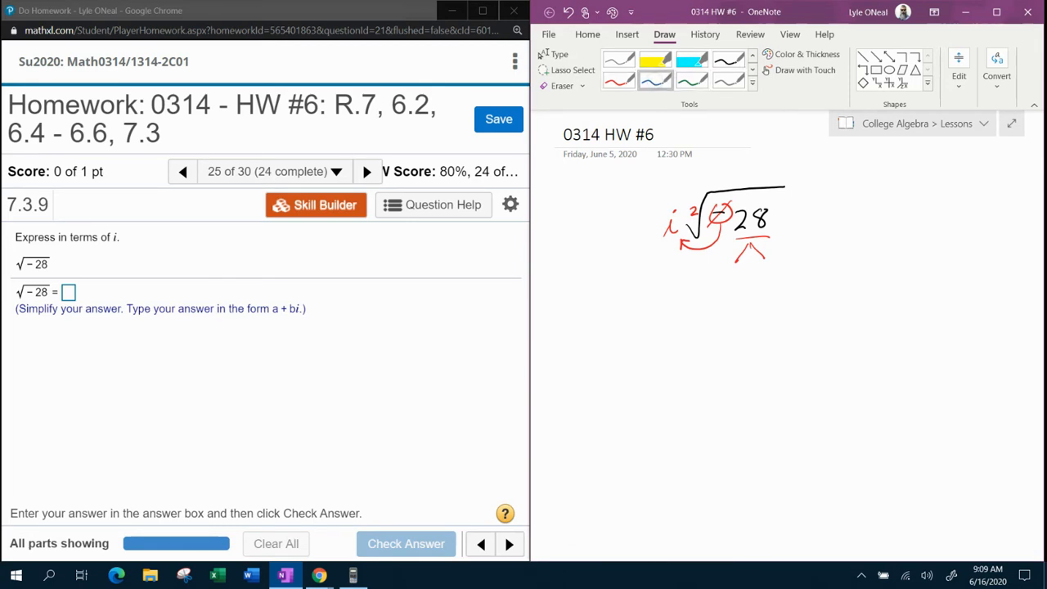
In blue, write i√(4·7), pull the 4 out as 2, and write 2i√7.
left_click_drag(661, 307, 669, 339)
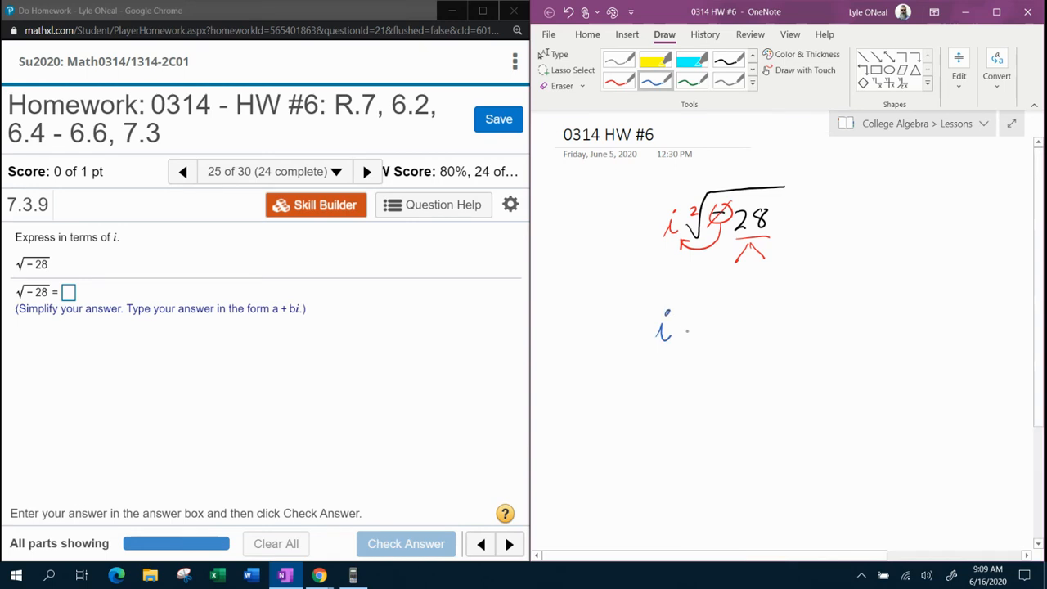
left_click_drag(690, 335, 768, 293)
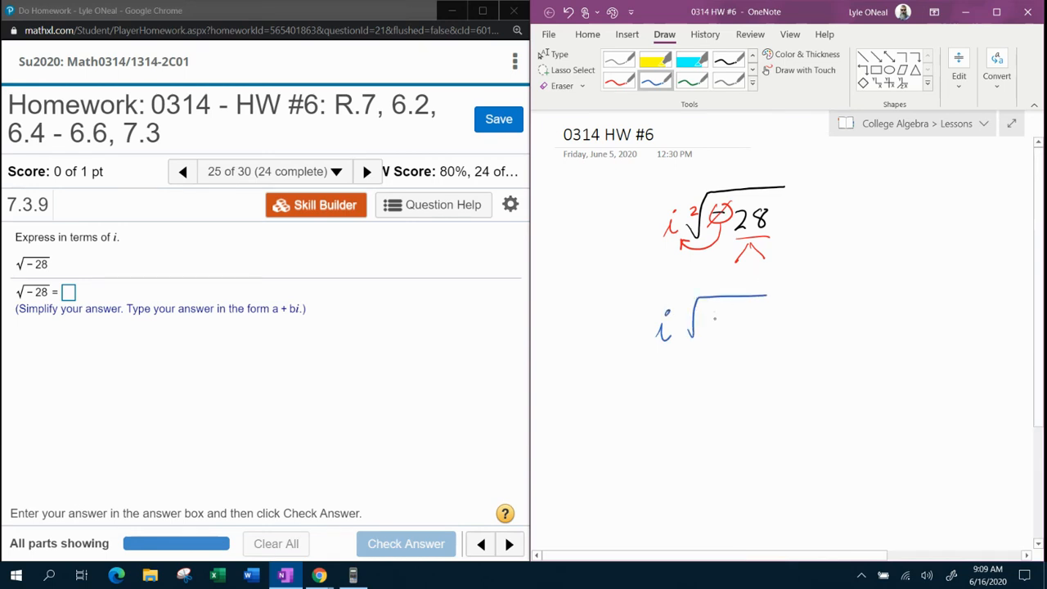
left_click_drag(712, 319, 756, 323)
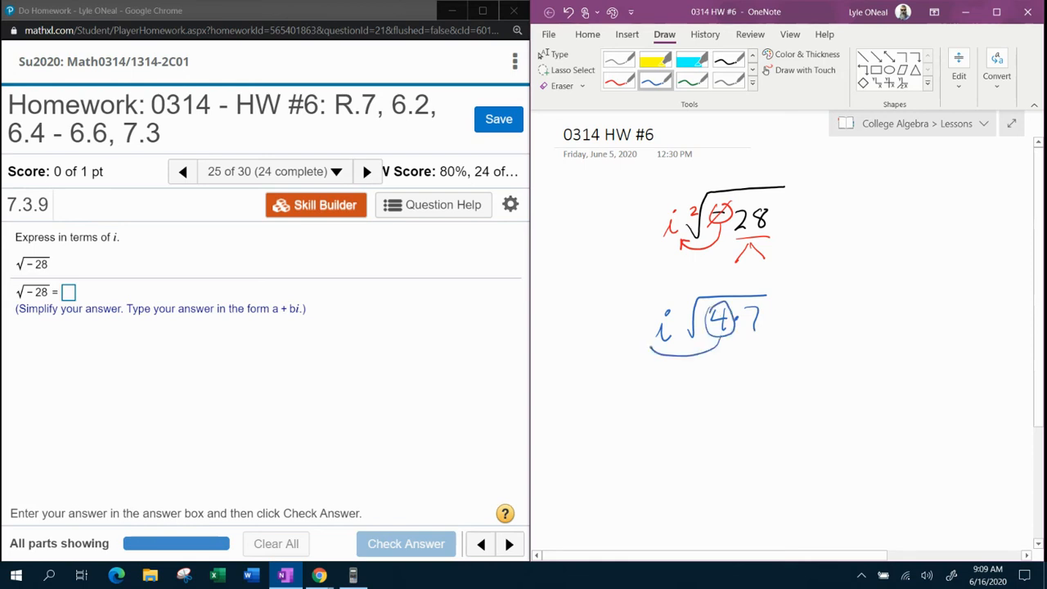
left_click_drag(650, 343, 642, 328)
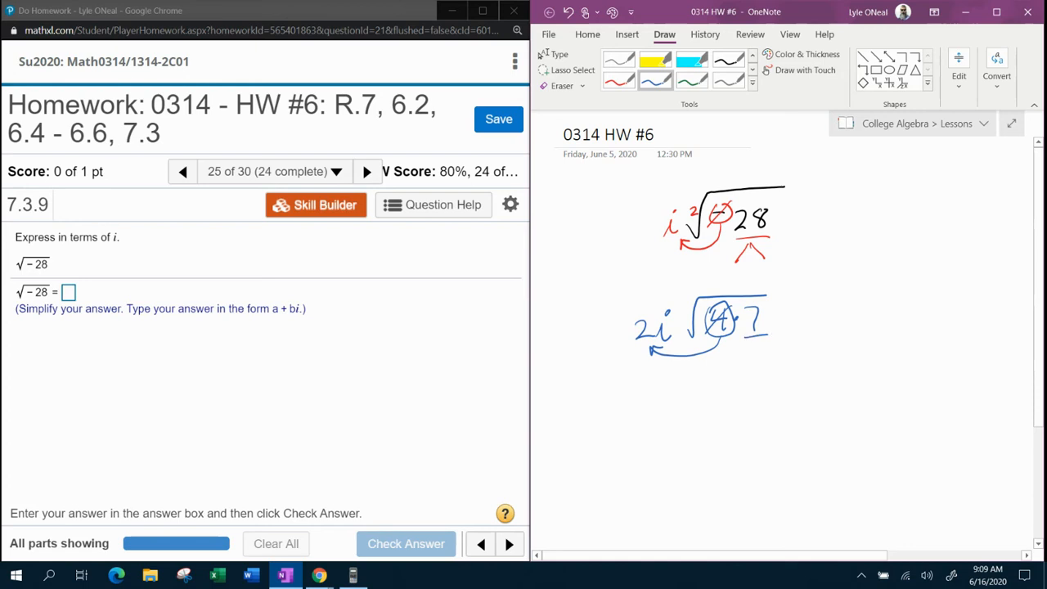
left_click_drag(683, 405, 698, 389)
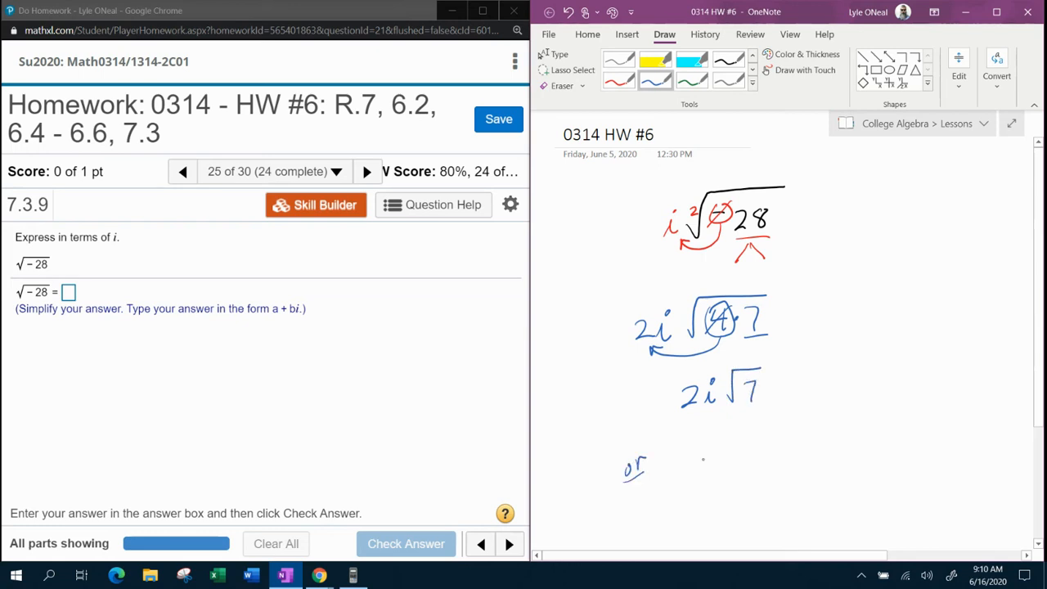
Write the alternative form 2√7 i, then box 2i√7 with a checkmark.
left_click_drag(692, 467, 733, 446)
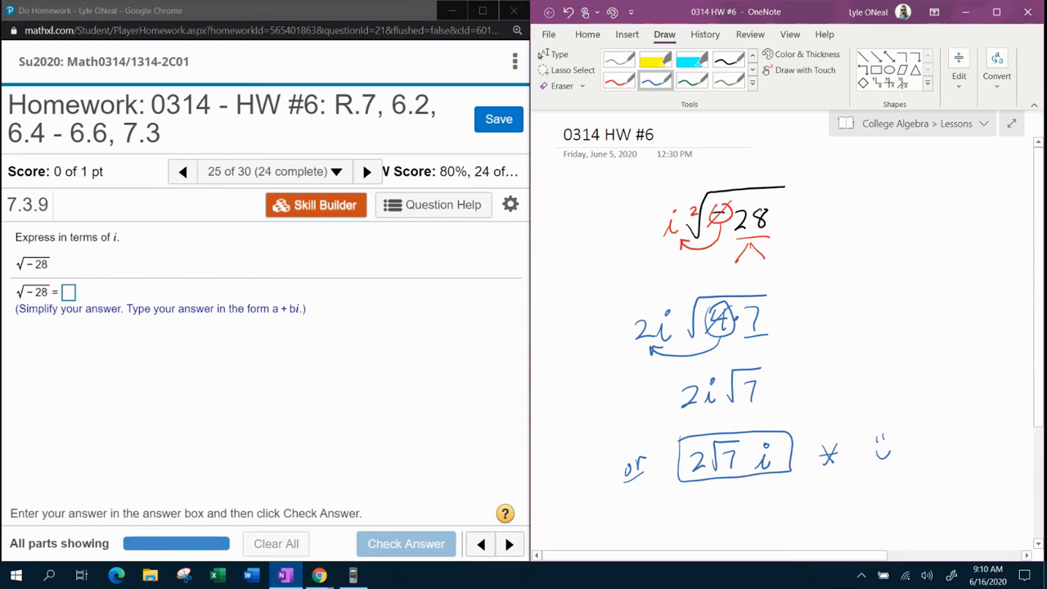
left_click_drag(781, 389, 802, 379)
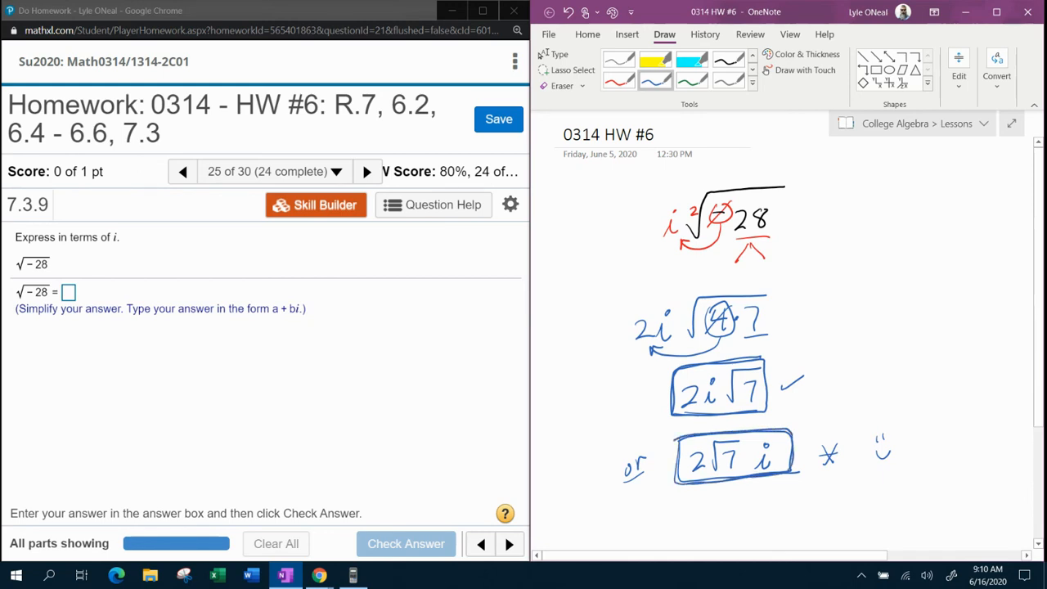
left_click(68, 293)
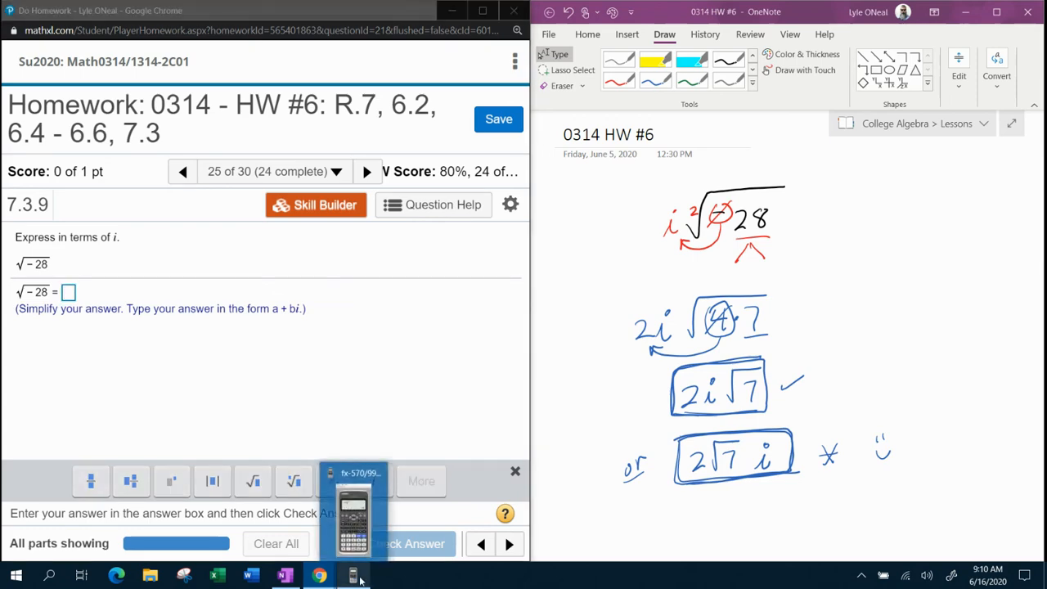
Evaluate √(−28) on the Casio fx-570/991EX emulator, confirming 2√7 i.
left_click(354, 575)
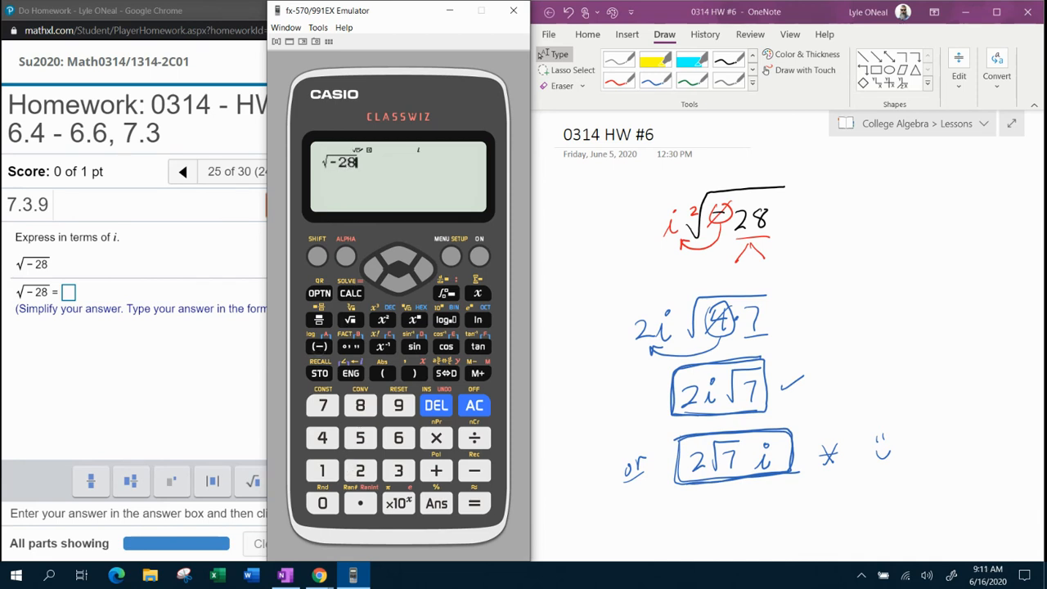
left_click(473, 503)
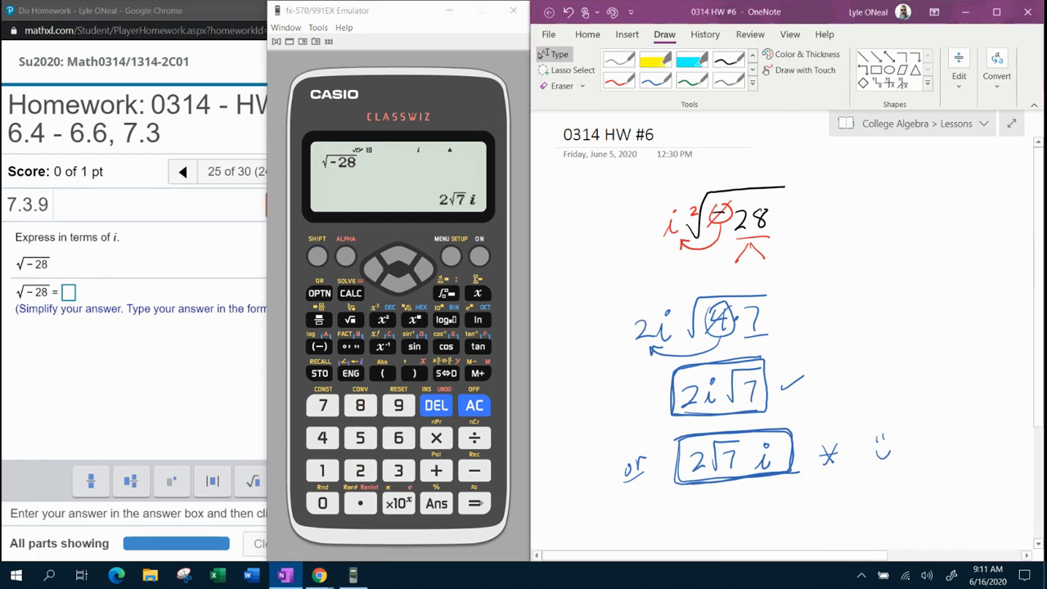
left_click_drag(757, 442, 770, 466)
type("2")
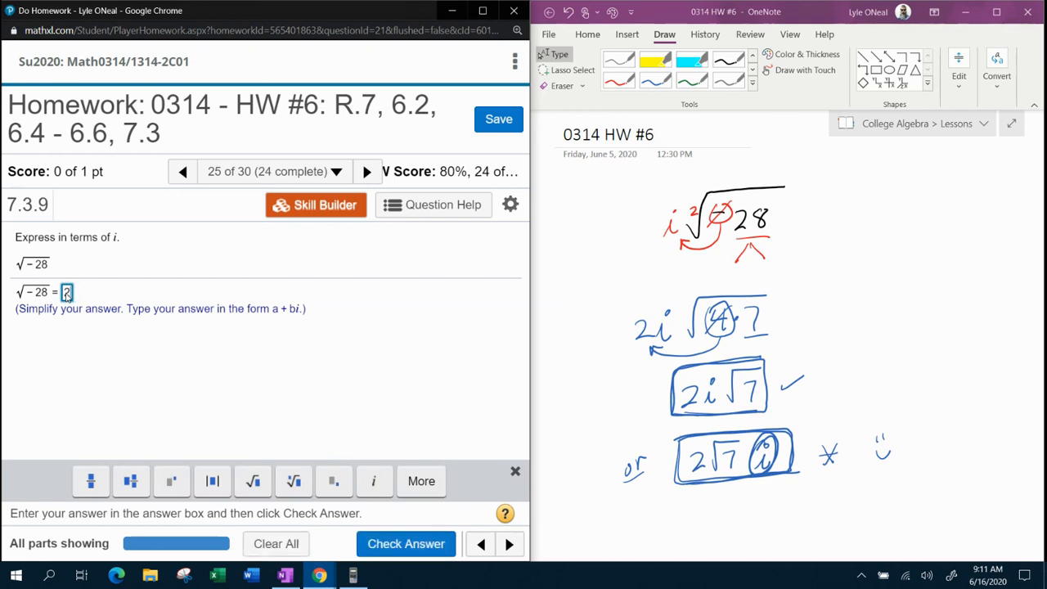
Enter 2√7 i in MyLab Math and check it, getting 'Fantastic!'.
left_click(253, 481)
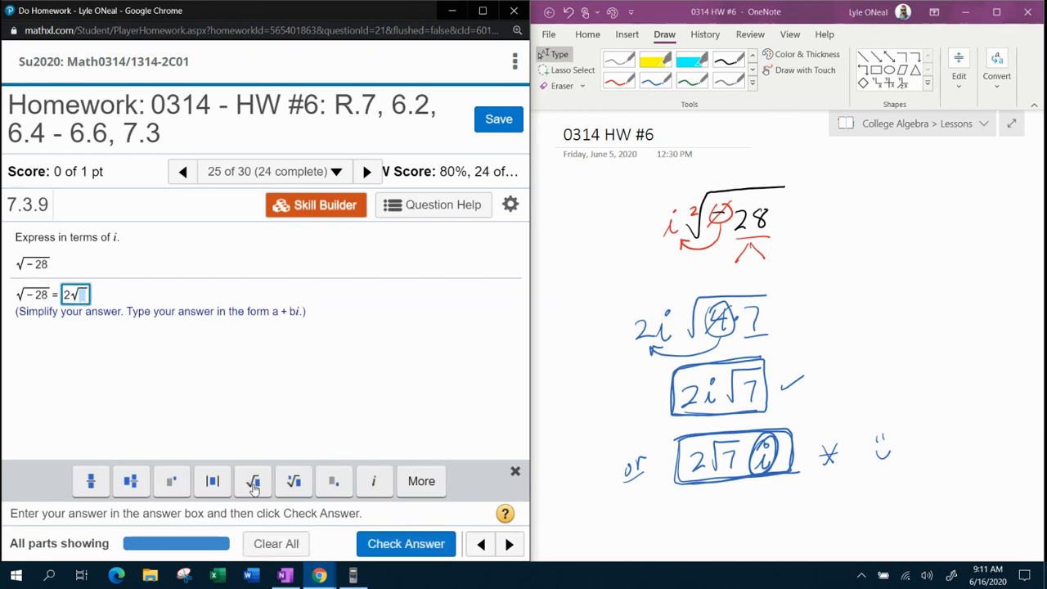
type("7")
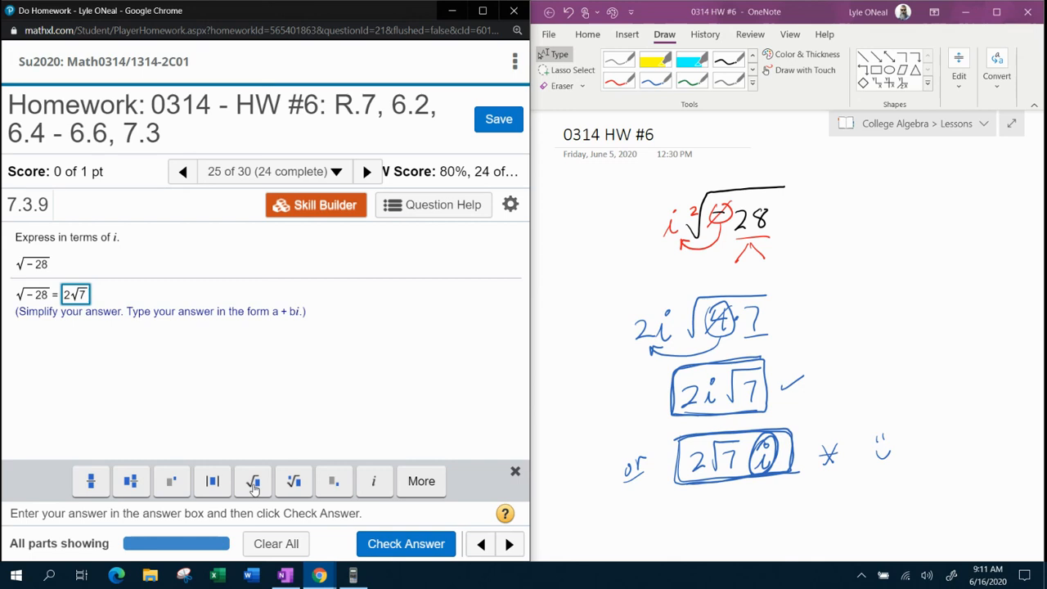
type("i")
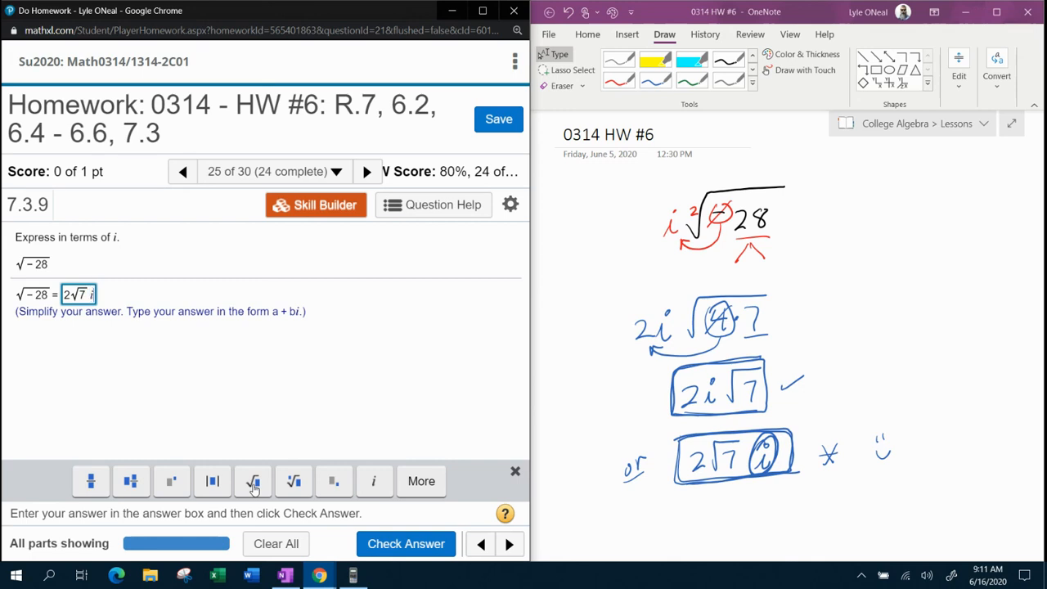
left_click(406, 544)
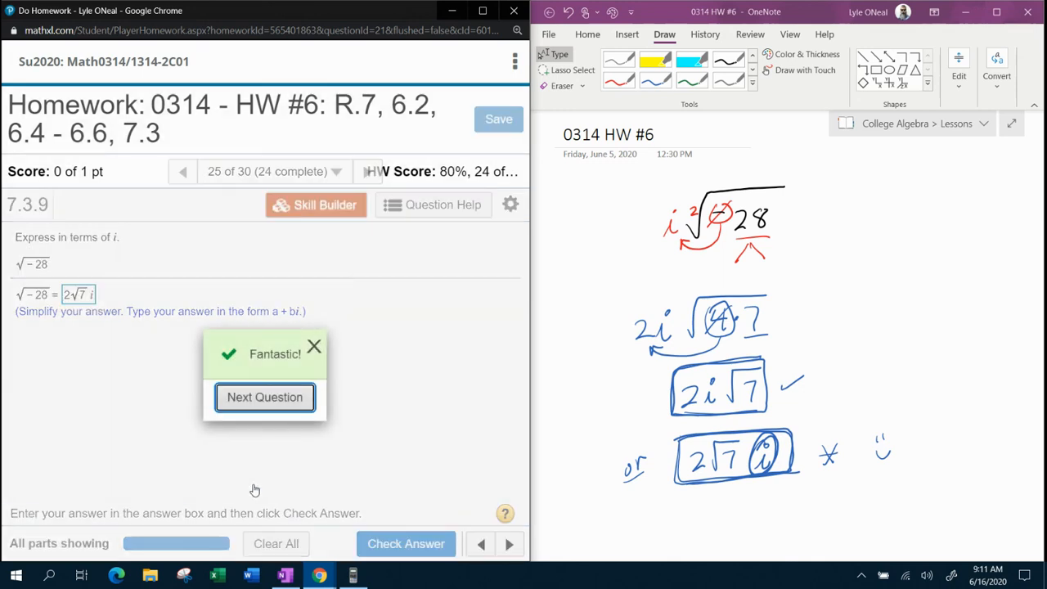
mouse_move(538, 410)
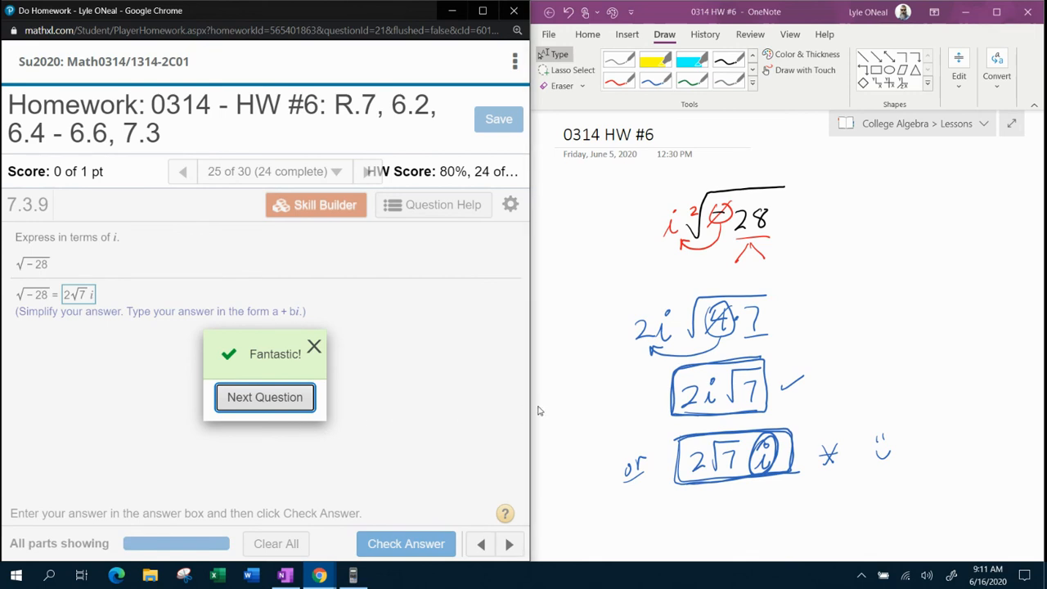